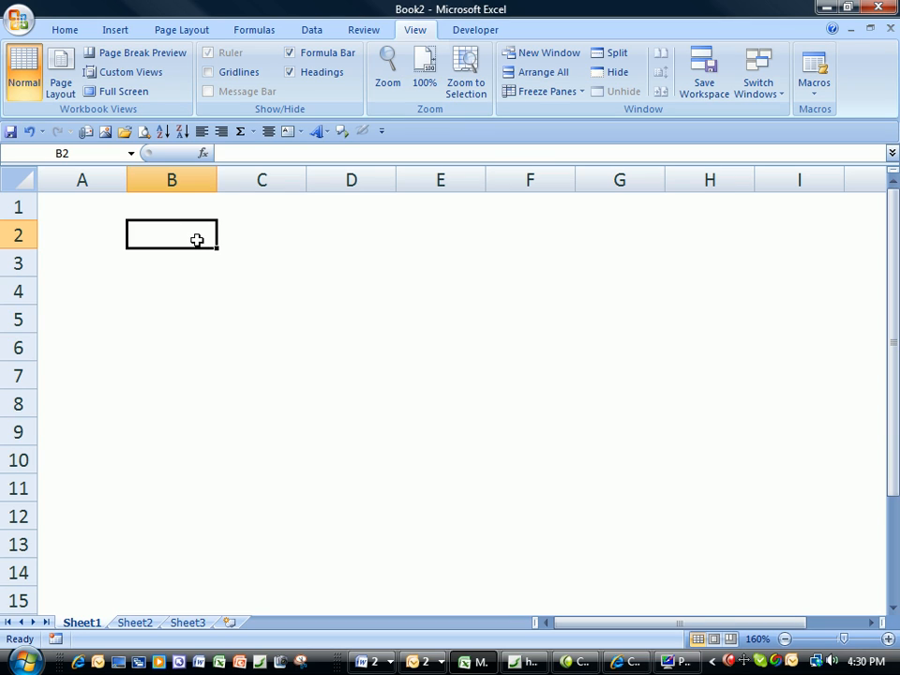
Enter January in B2 and autofill the month series across to July in H2.
{"action": "type", "text": "January"}
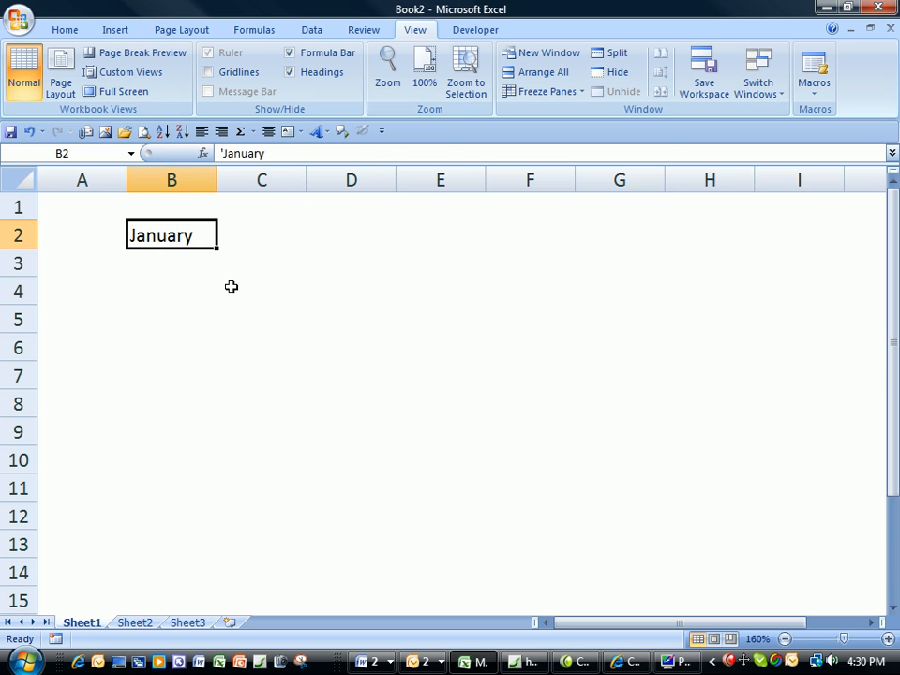
{"action": "mouse_move", "coordinate": [226, 262]}
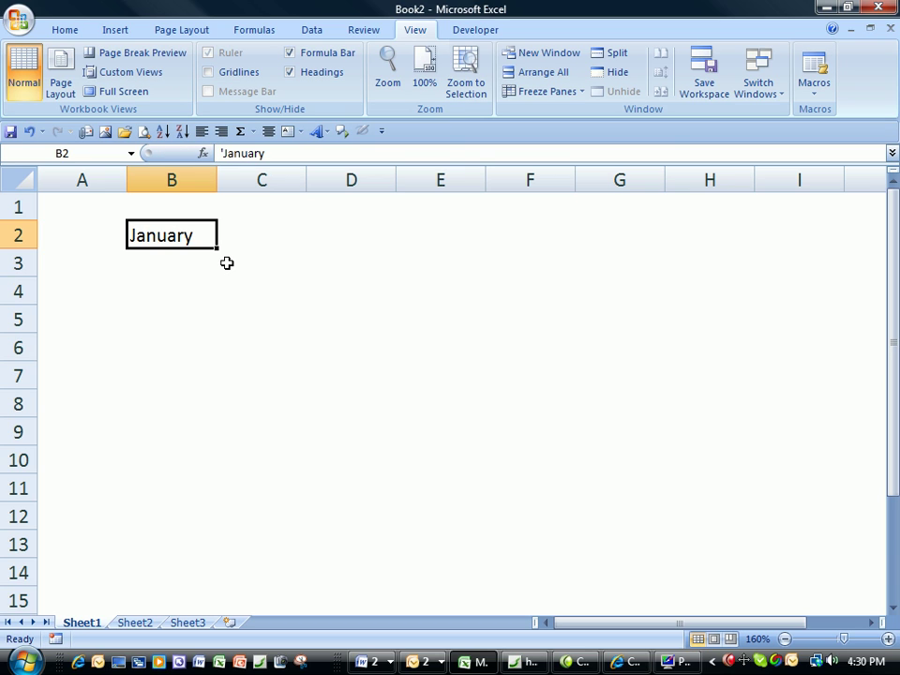
{"action": "mouse_move", "coordinate": [217, 255]}
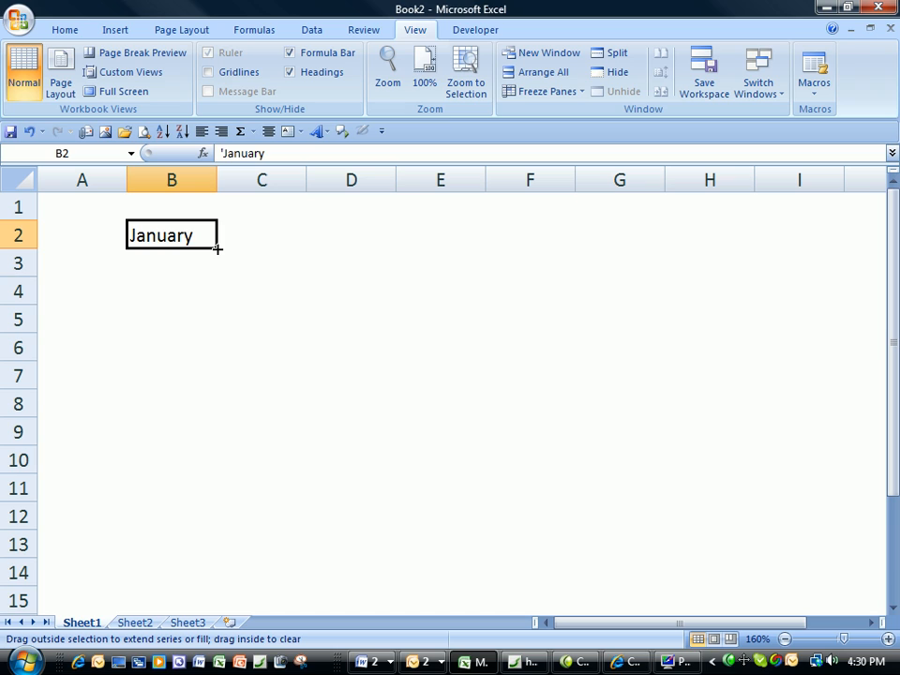
{"action": "left_click_drag", "start_coordinate": [215, 247], "coordinate": [754, 234]}
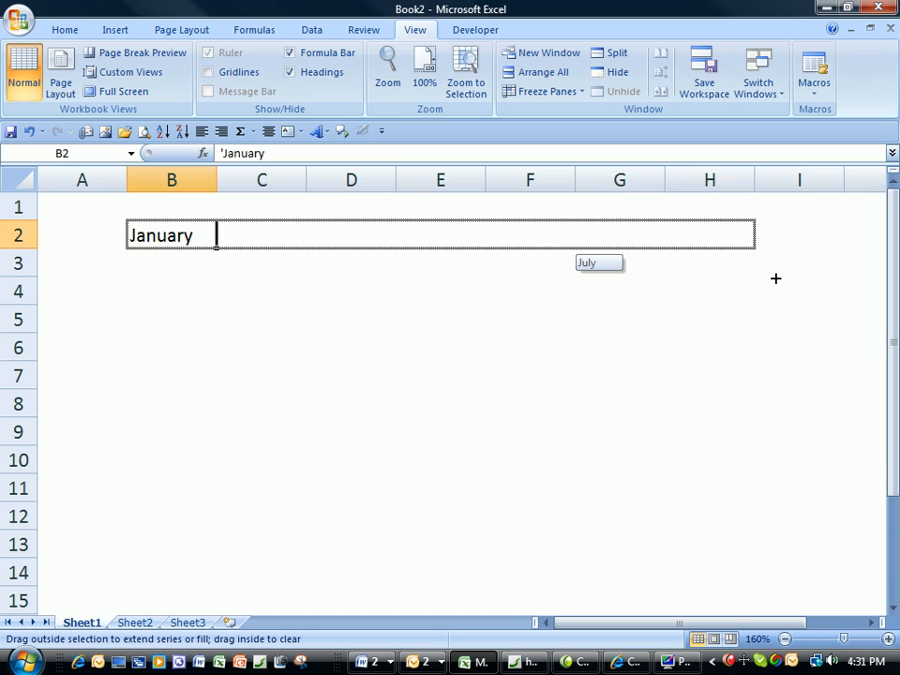
{"action": "left_click_drag", "start_coordinate": [216, 248], "coordinate": [750, 236]}
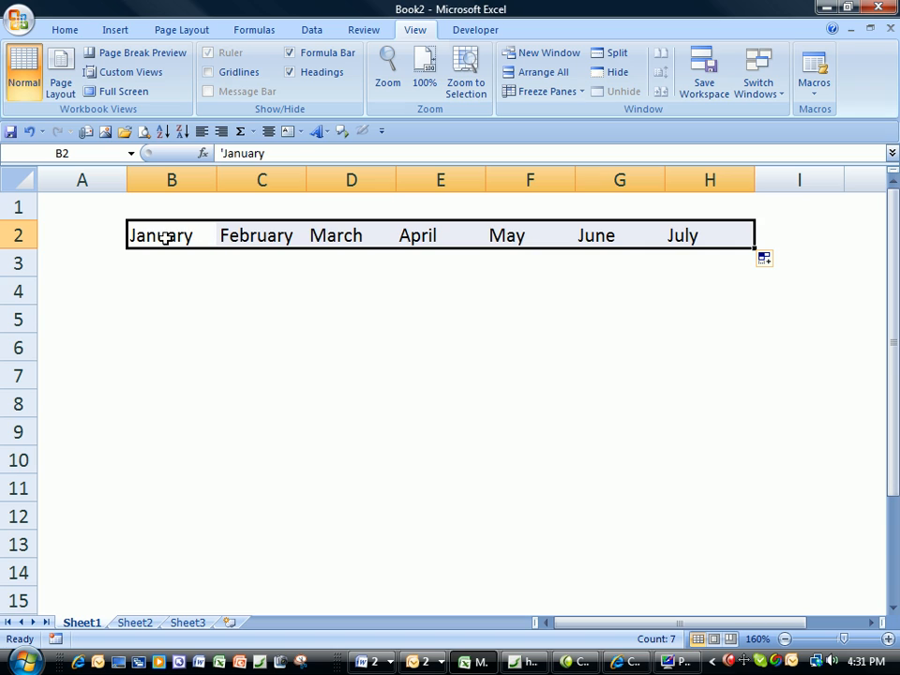
{"action": "left_click", "coordinate": [438, 234]}
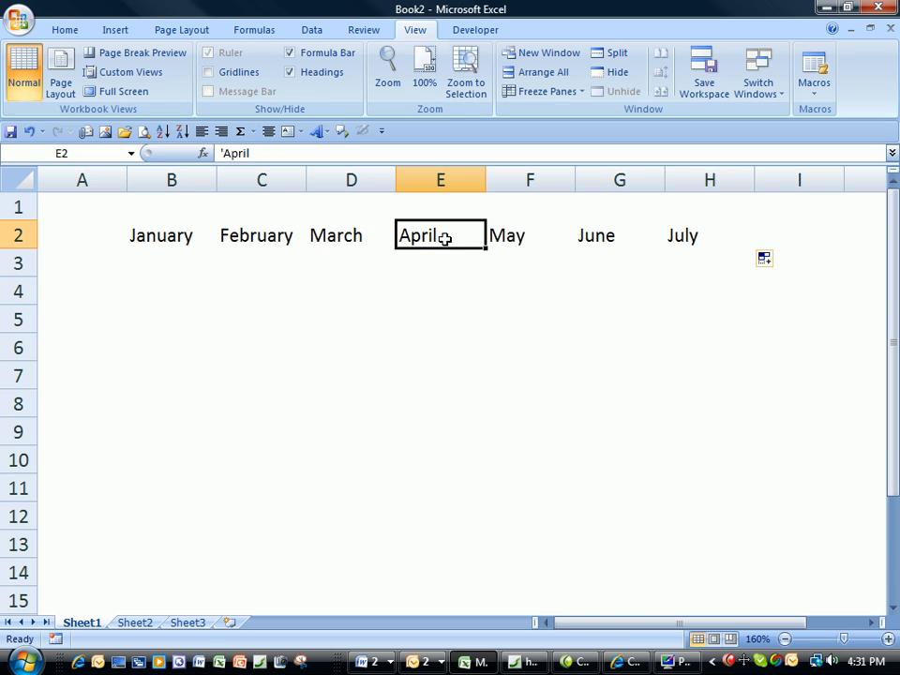
{"action": "left_click", "coordinate": [173, 291]}
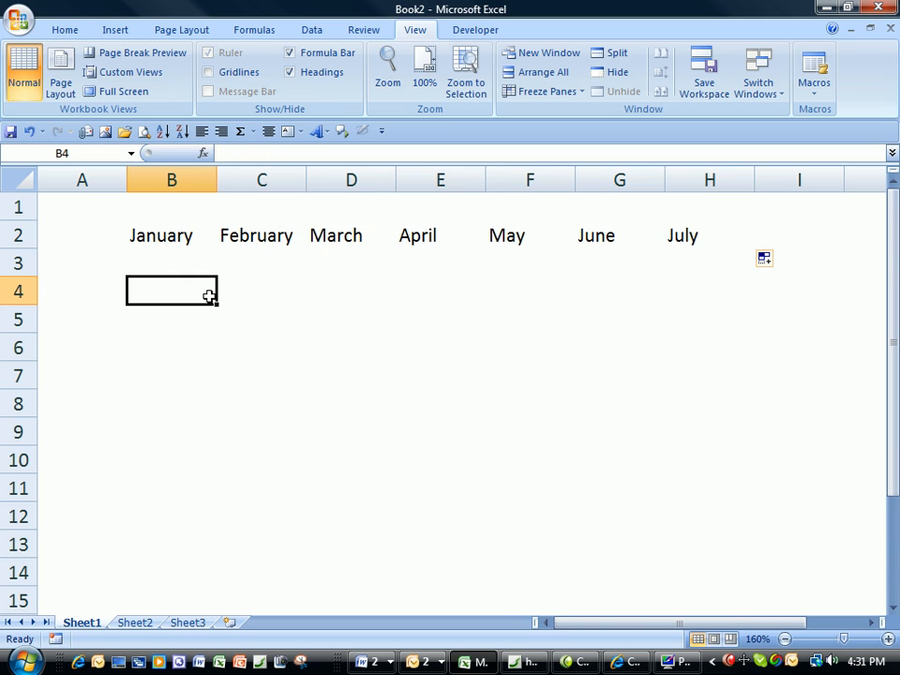
Autofill JAN through JUN in row 4, then enter Jan in B6 and Monday in B8.
{"action": "type", "text": "JAN"}
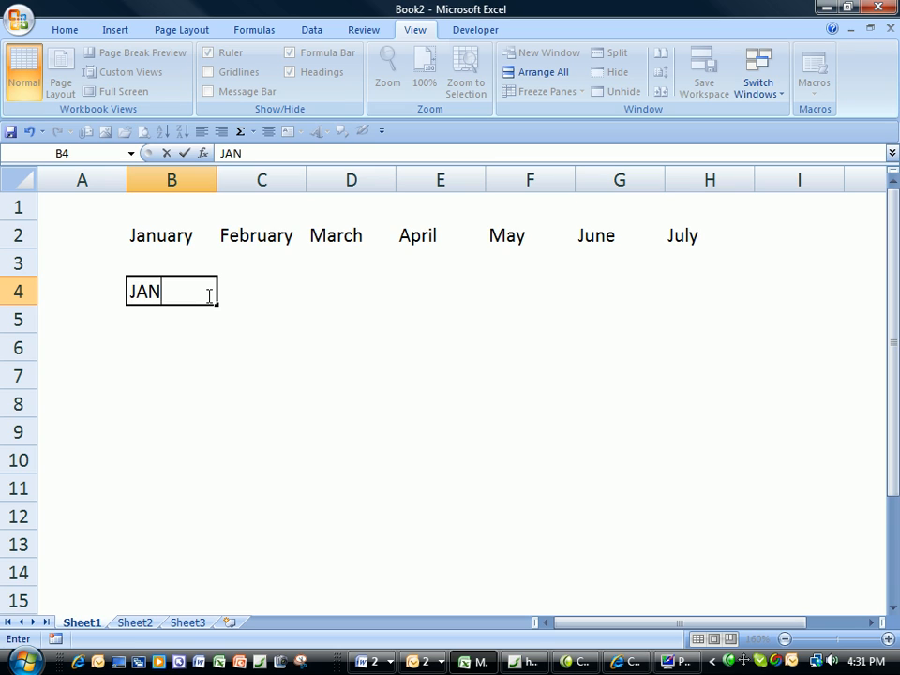
{"action": "left_click_drag", "start_coordinate": [210, 291], "coordinate": [485, 291]}
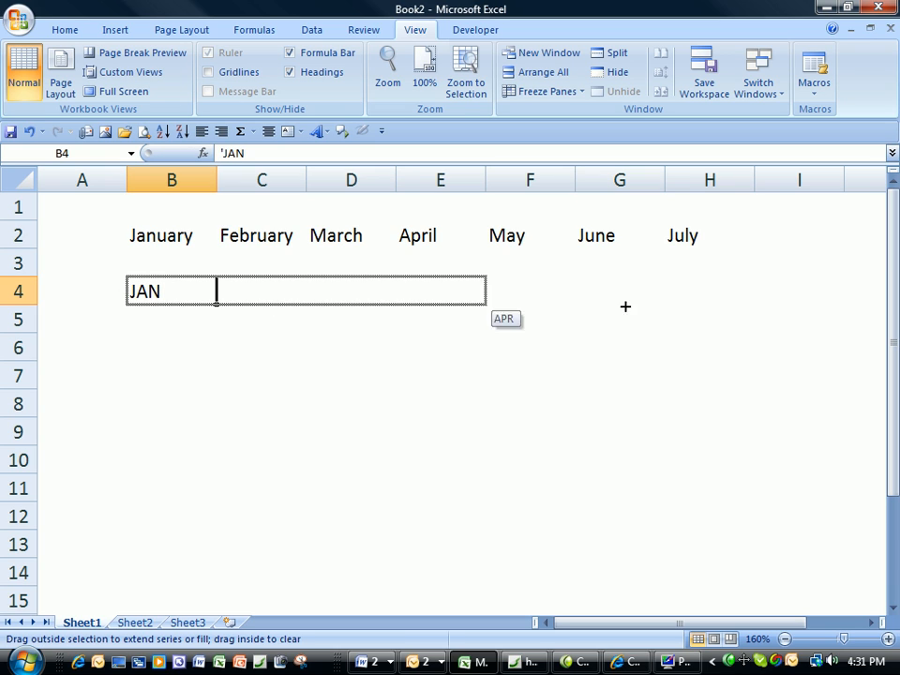
{"action": "left_click_drag", "start_coordinate": [216, 300], "coordinate": [619, 291]}
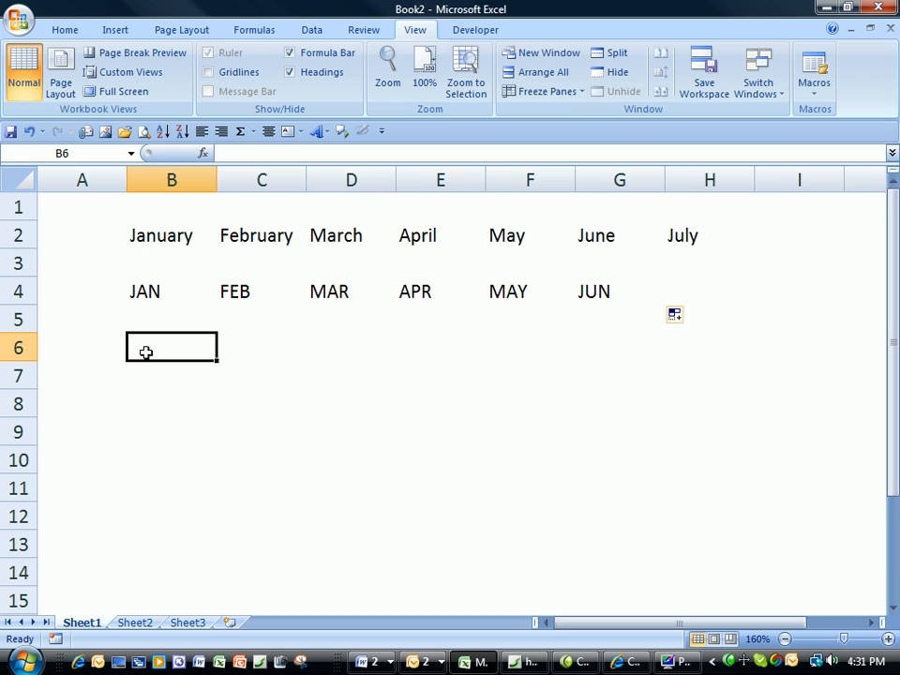
{"action": "type", "text": "Jan"}
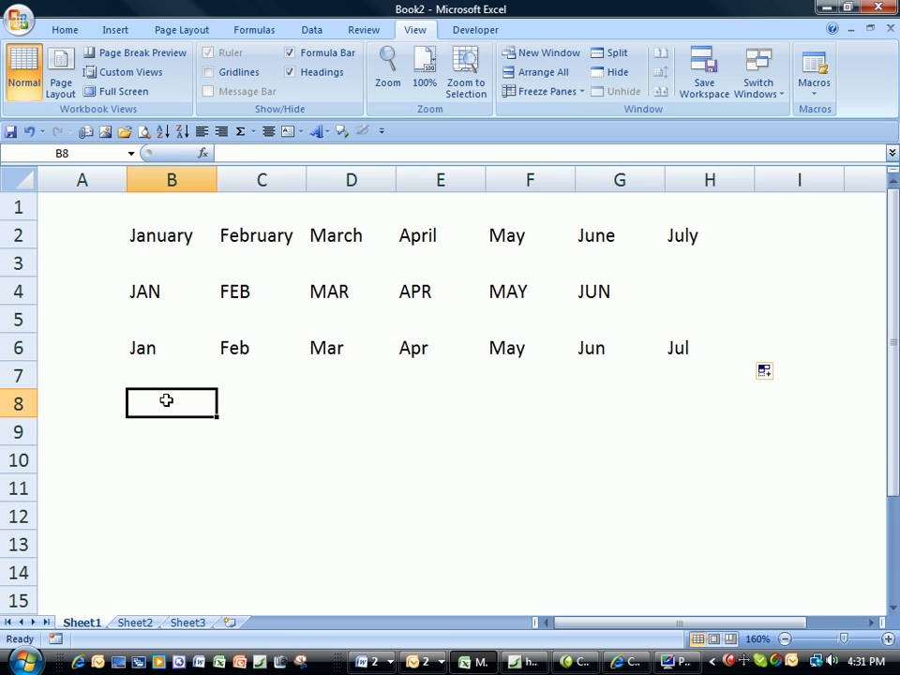
{"action": "type", "text": "Monday"}
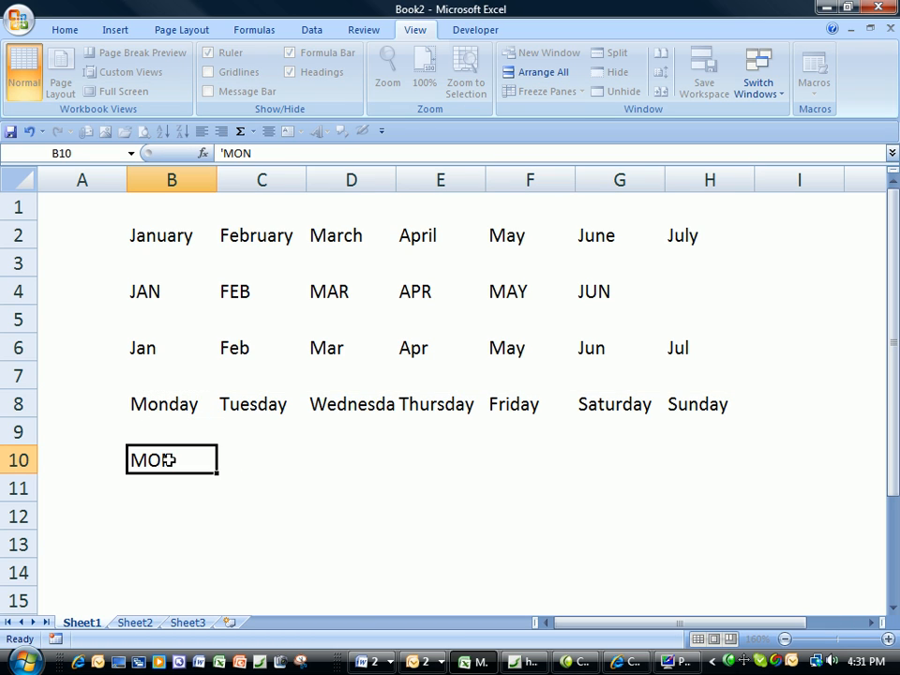
Autofill MON through SUN across row 10, then enter 1 in B12.
{"action": "left_click_drag", "start_coordinate": [216, 470], "coordinate": [753, 471]}
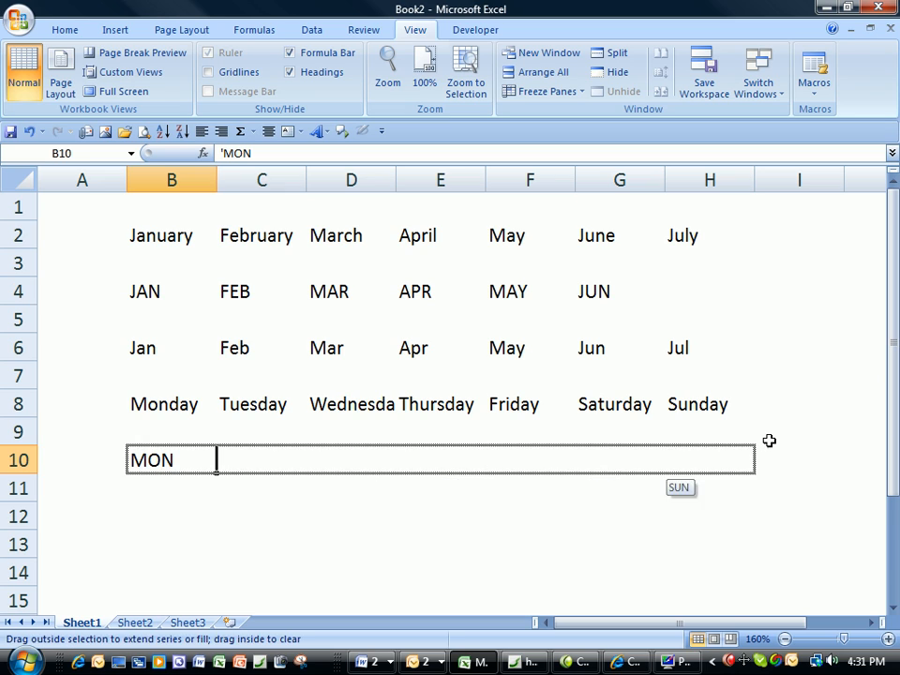
{"action": "left_click_drag", "start_coordinate": [216, 460], "coordinate": [740, 459]}
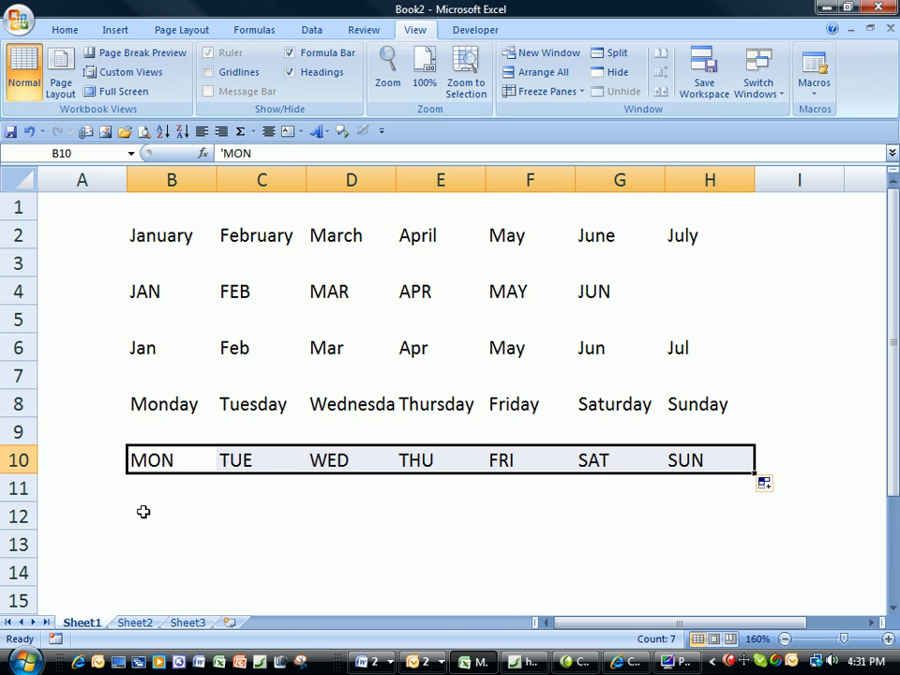
{"action": "type", "text": "1"}
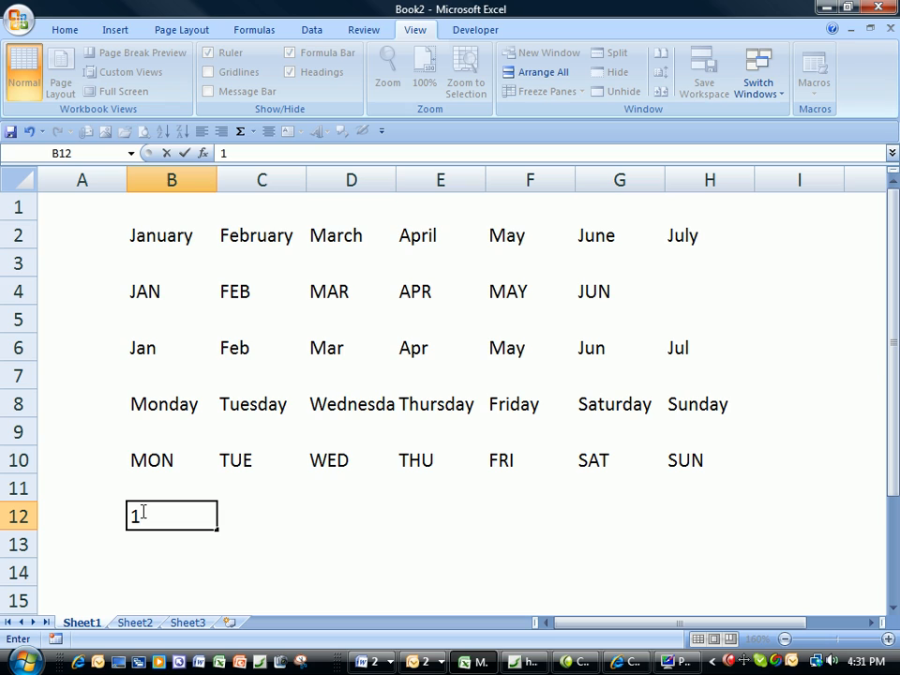